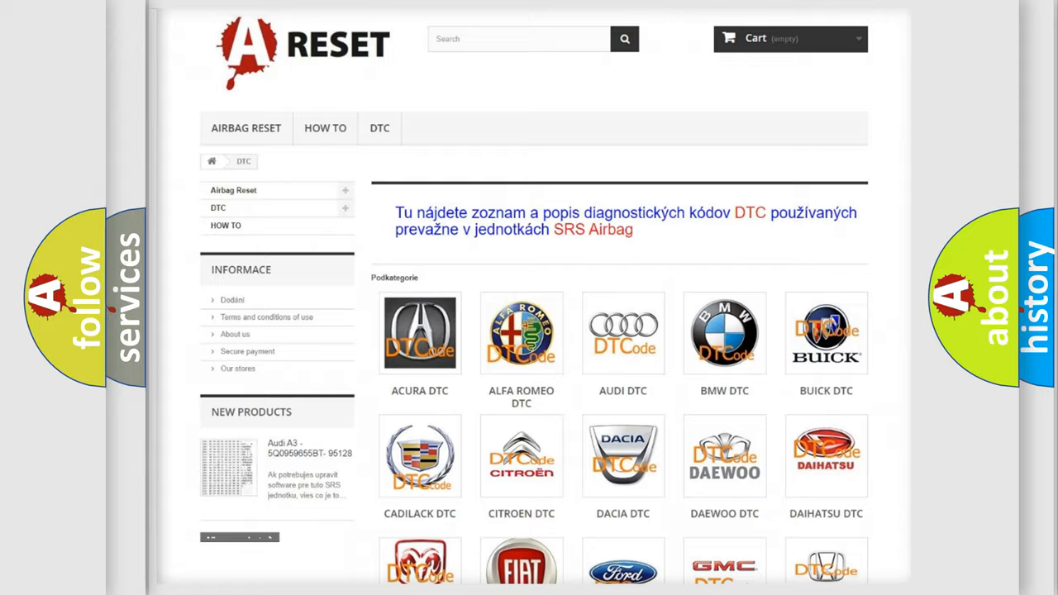
- Open the Chrysler diagnostic code list and scan through its codes around B1A7301
scroll("down", 3)
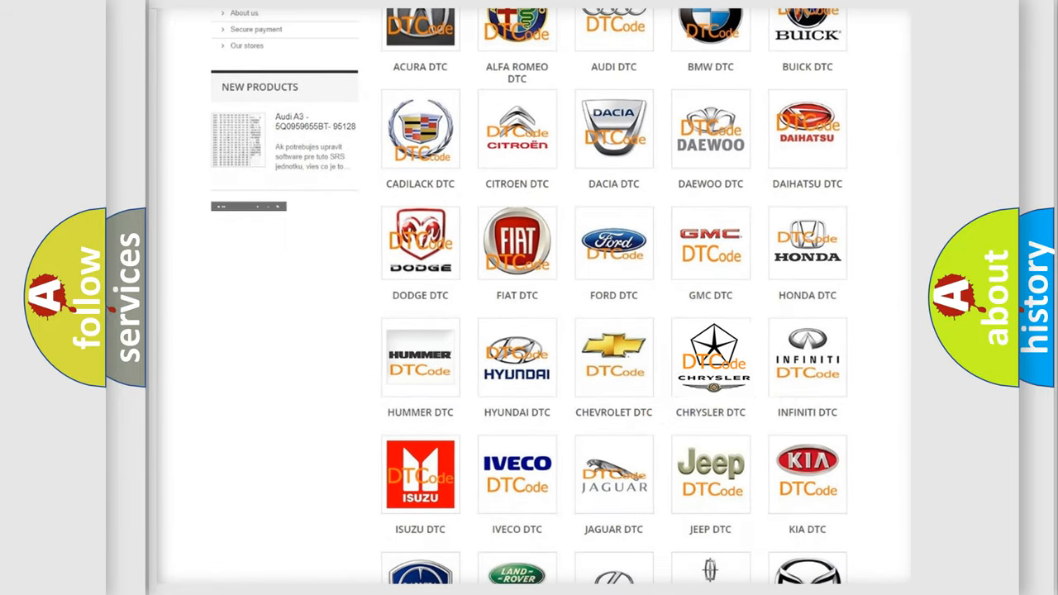
left_click(712, 357)
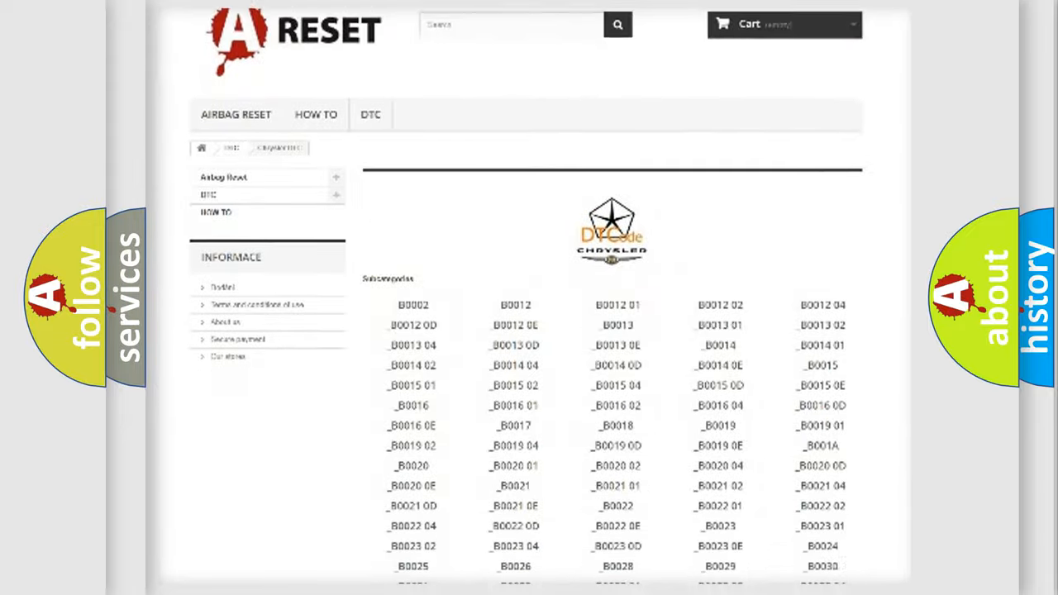
scroll("down", 3)
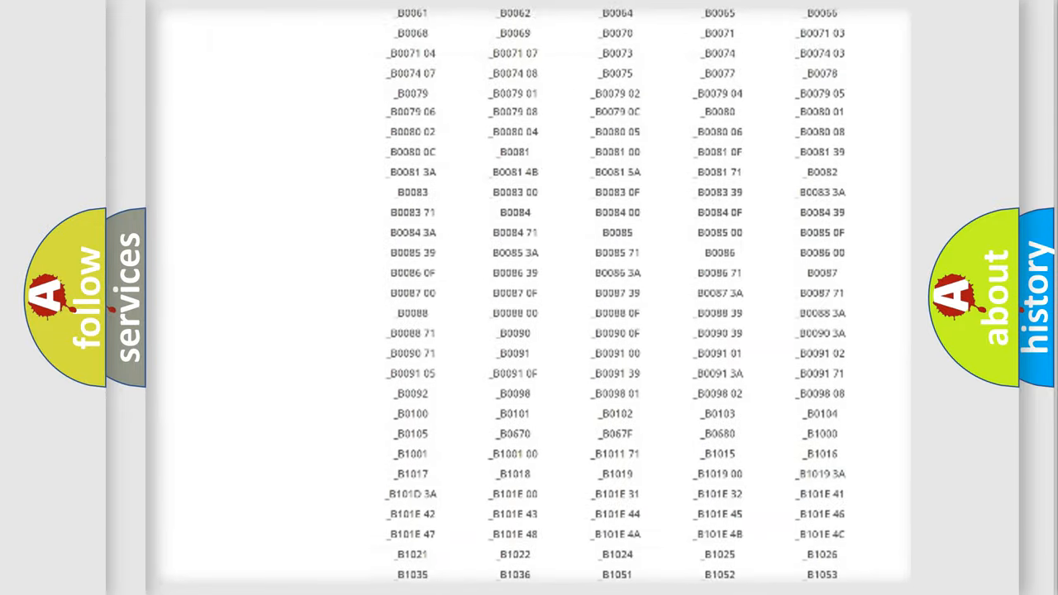
scroll("up", 3)
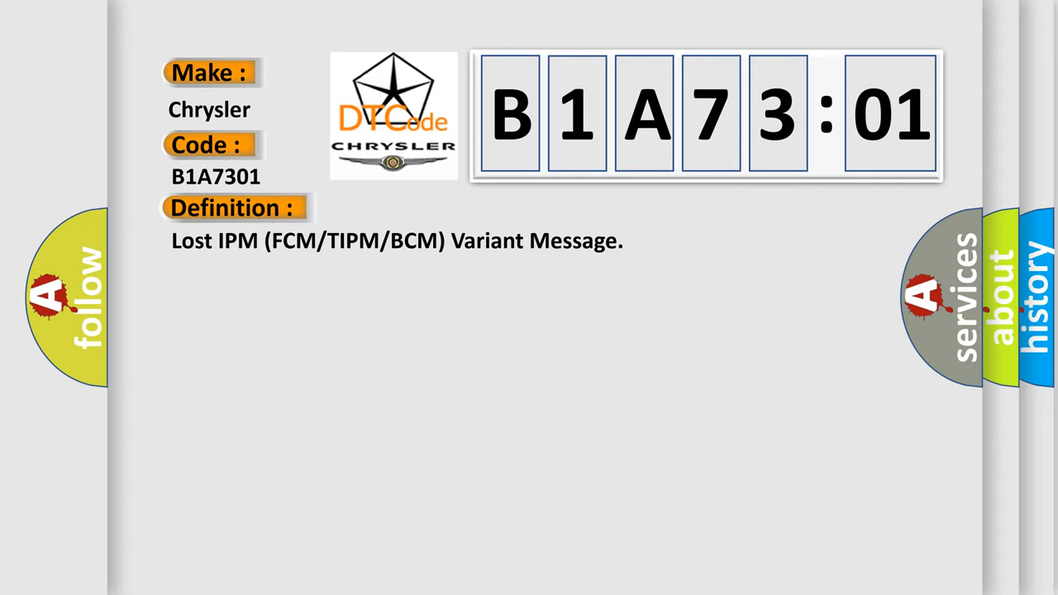
- Reveal the Description section for code B1A7301 about the Transmission Control Module
left_click(430, 208)
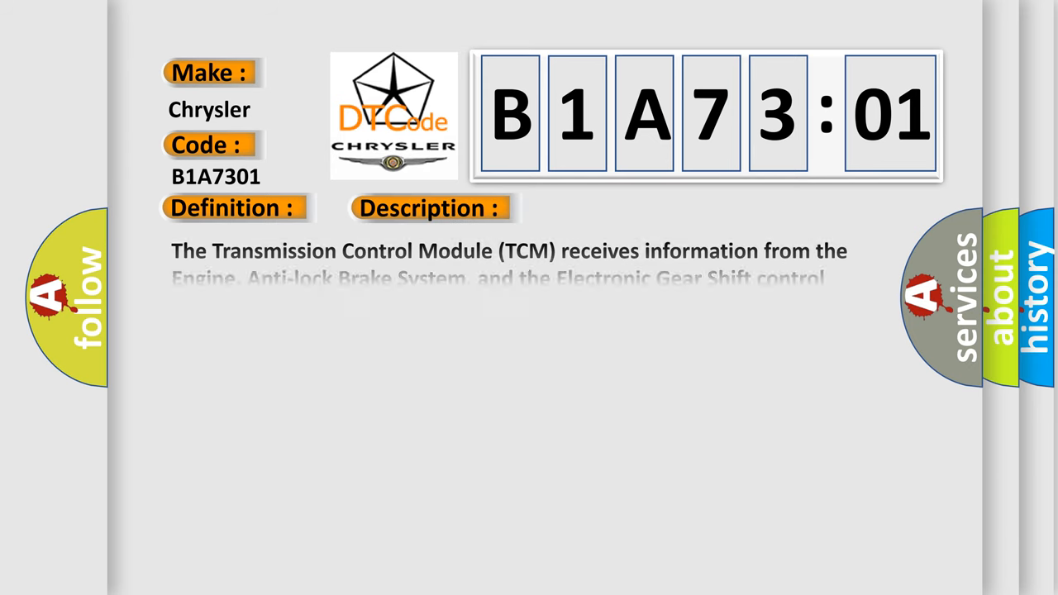